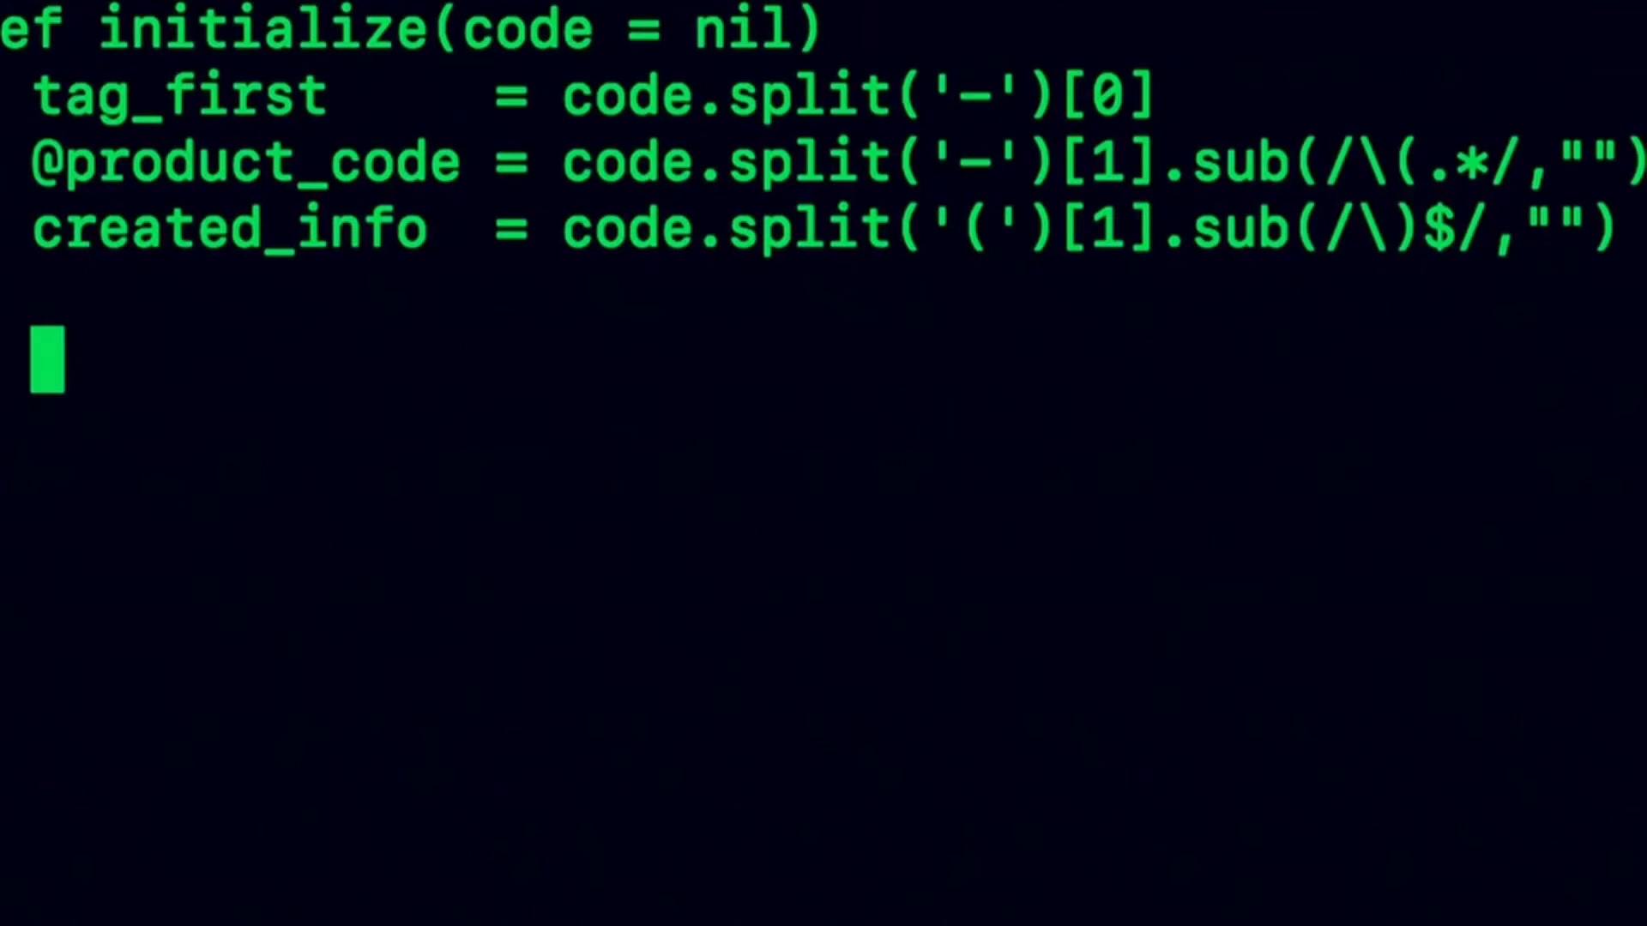
pyautogui.write('set_')
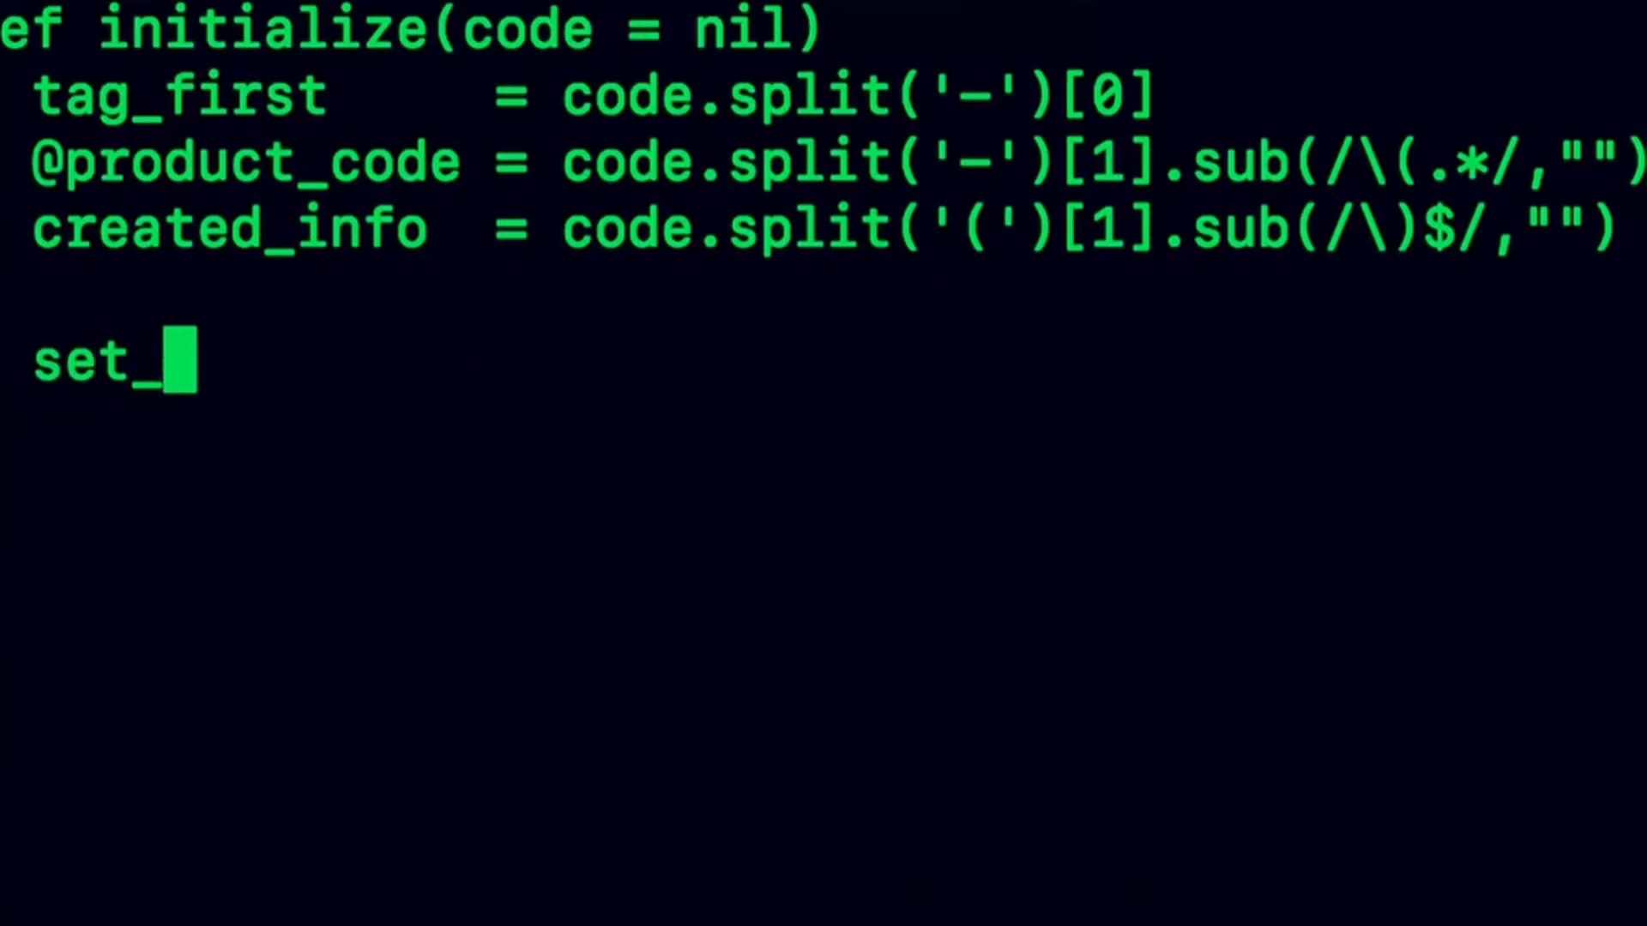
pyautogui.write('gr_type')
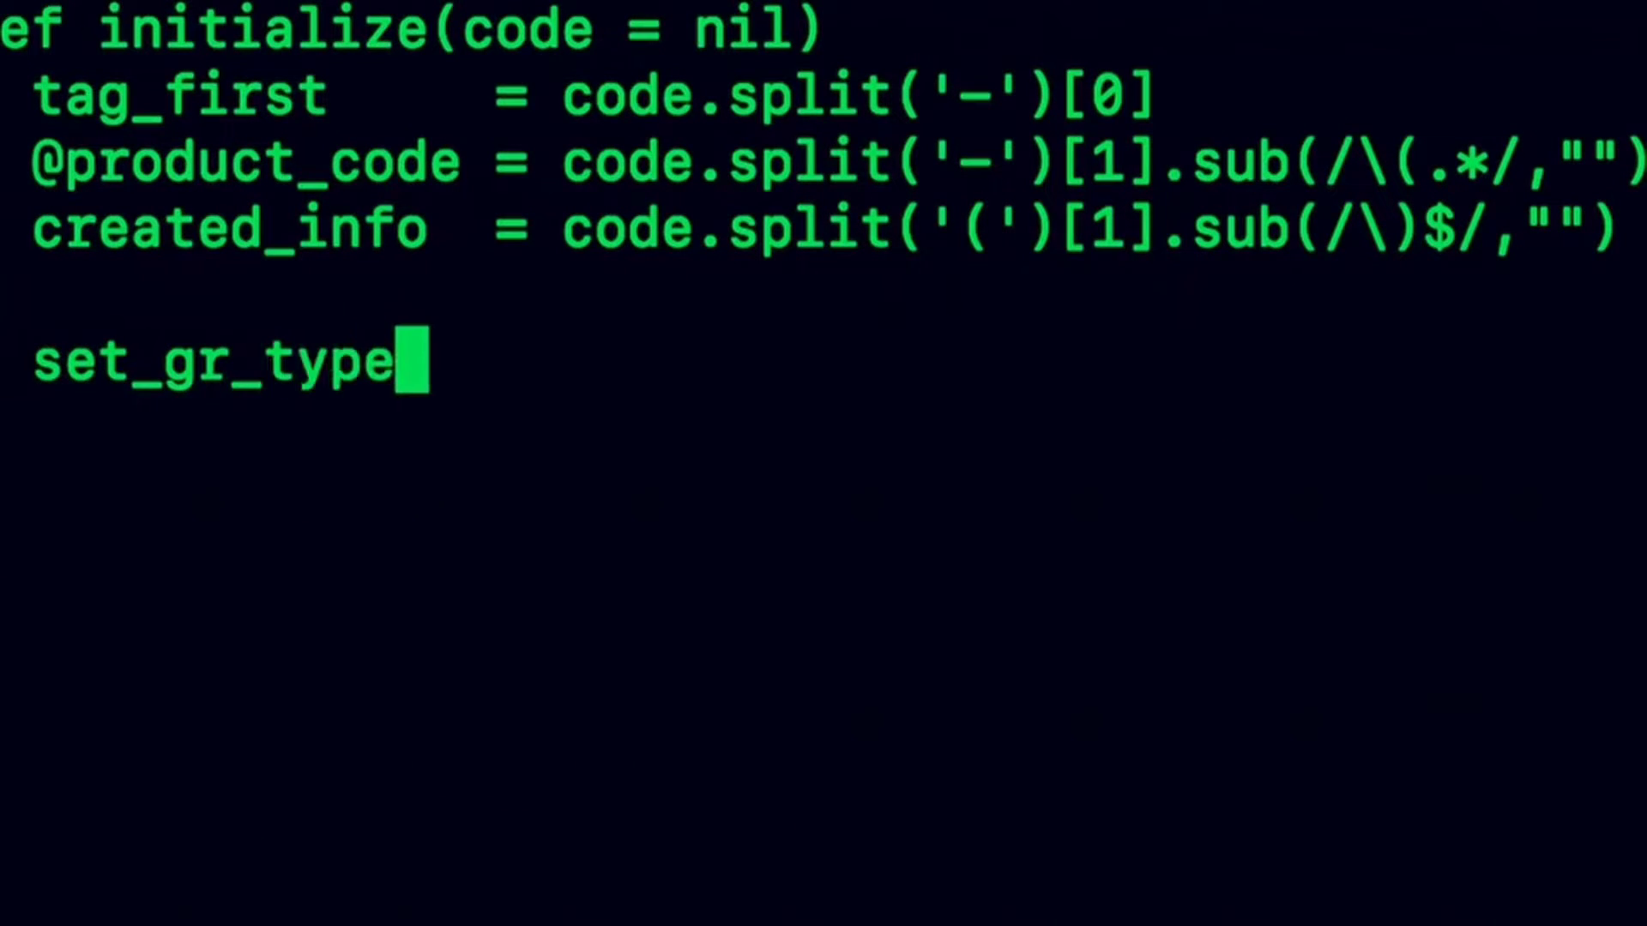
pyautogui.write('(ta')
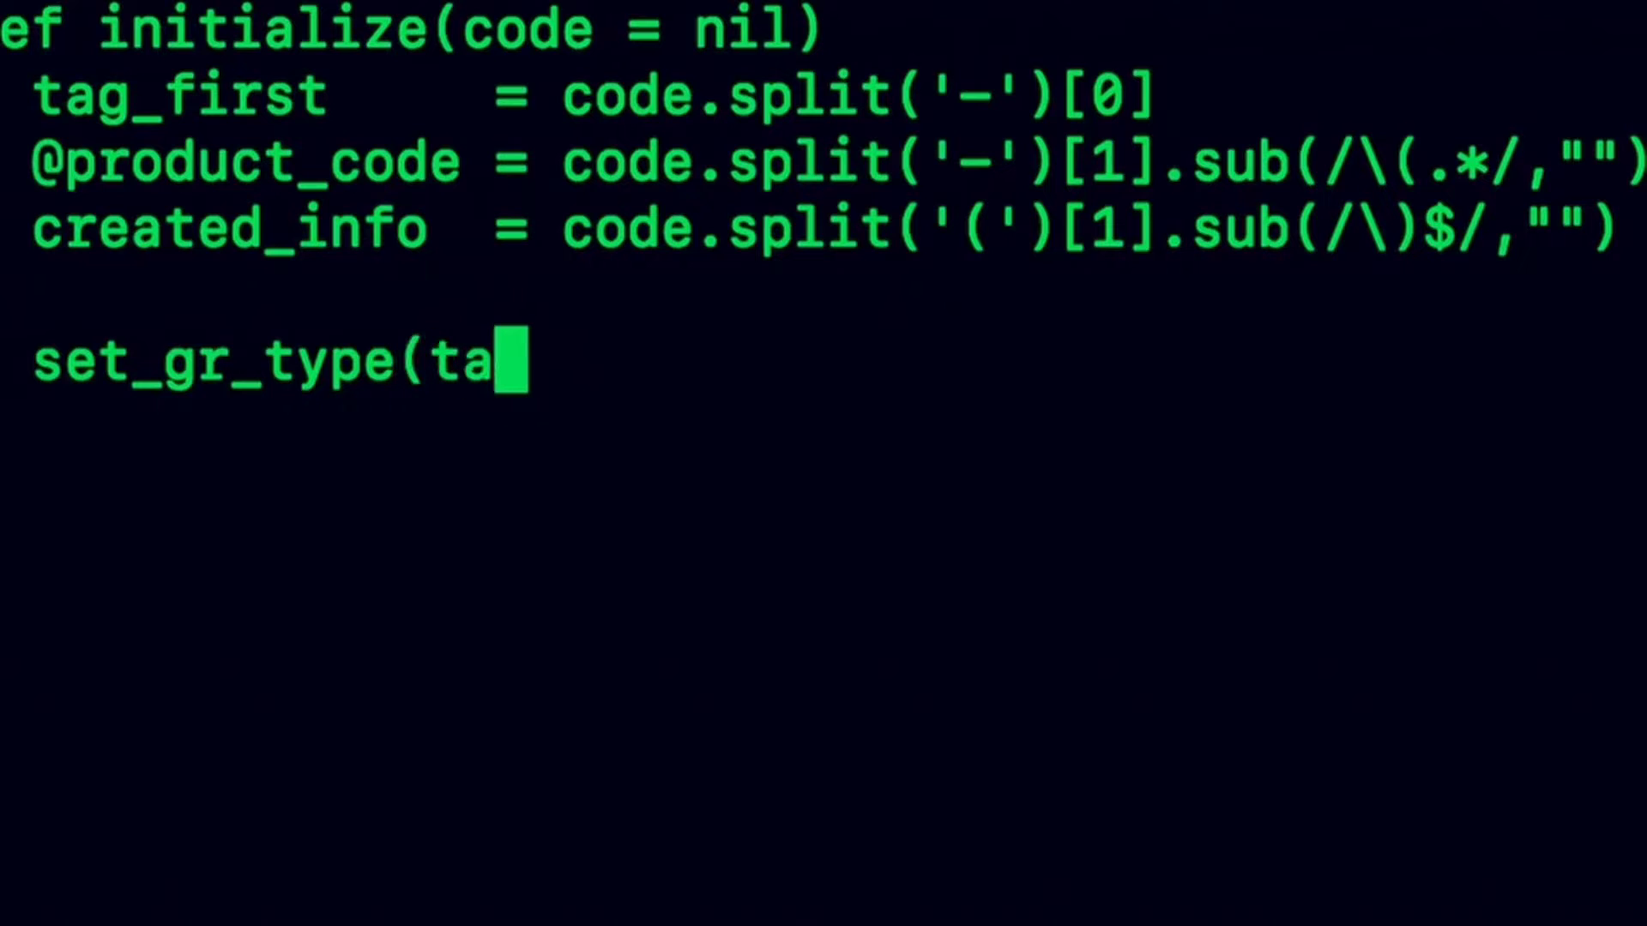